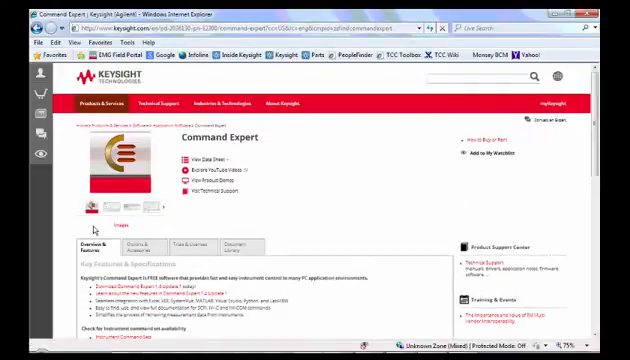
pyautogui.moveTo(326, 174)
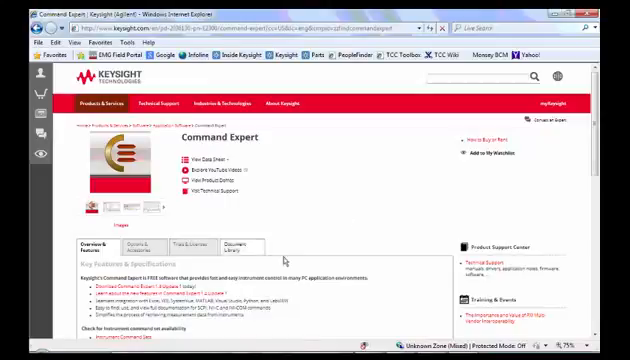
# Step: Start a real-instrument connection and enter the signal generator's address manually
pyautogui.scroll(-3)
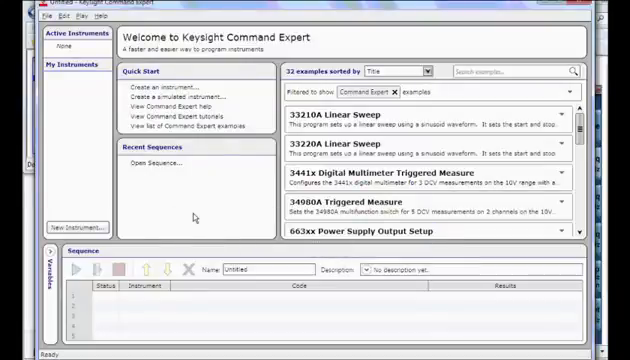
pyautogui.moveTo(260, 296)
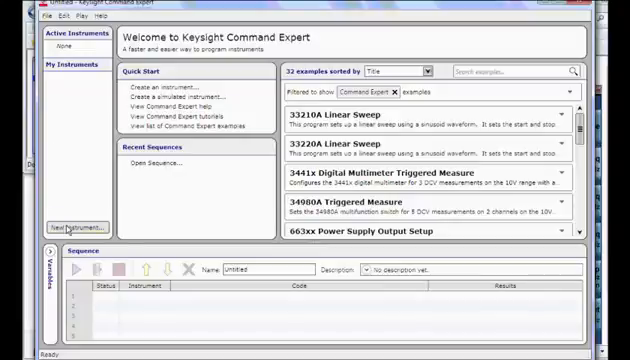
pyautogui.click(64, 224)
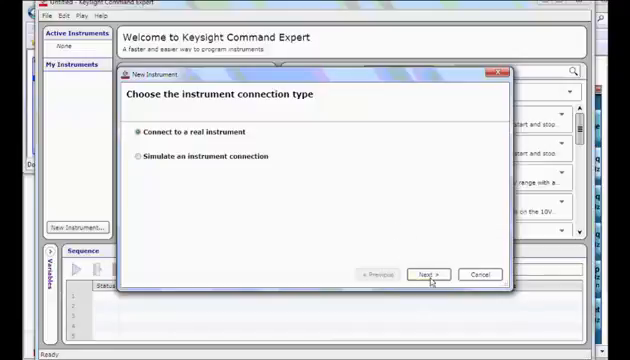
pyautogui.click(424, 274)
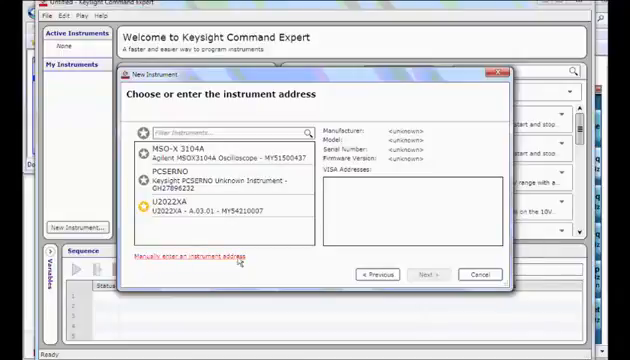
pyautogui.click(190, 256)
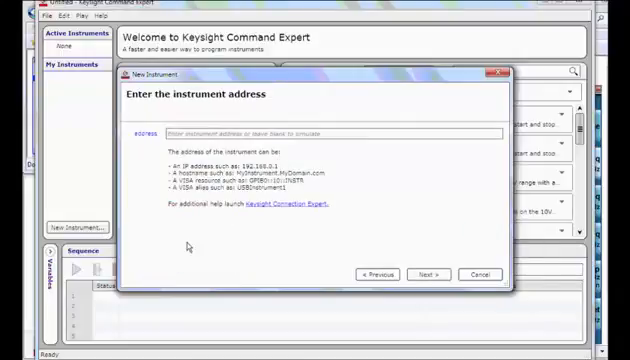
pyautogui.click(350, 132)
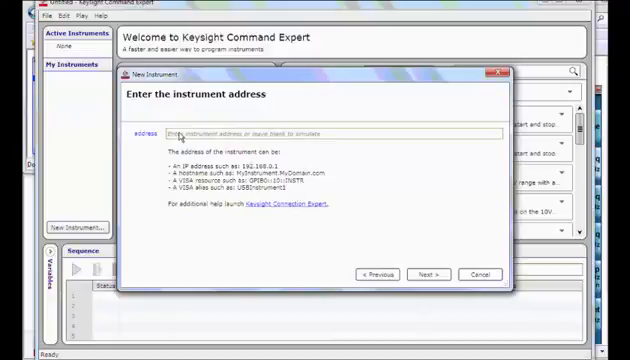
pyautogui.write('N5182B-50858')
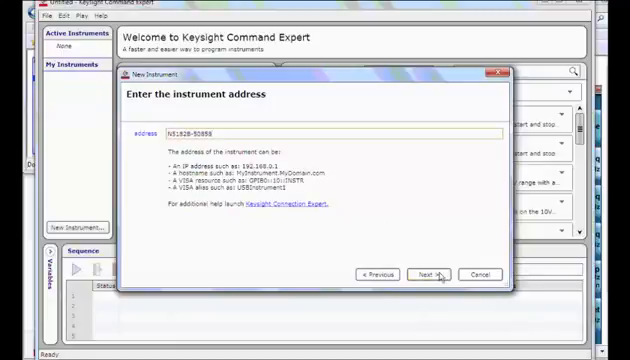
pyautogui.click(426, 274)
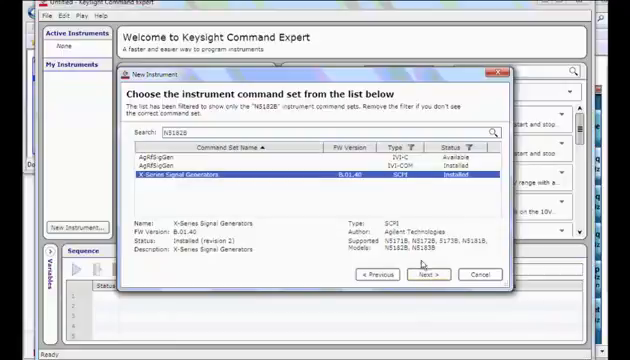
# Step: Accept the X-Series Signal Generators command set, name it N5182B, and add it to My Instruments
pyautogui.click(424, 274)
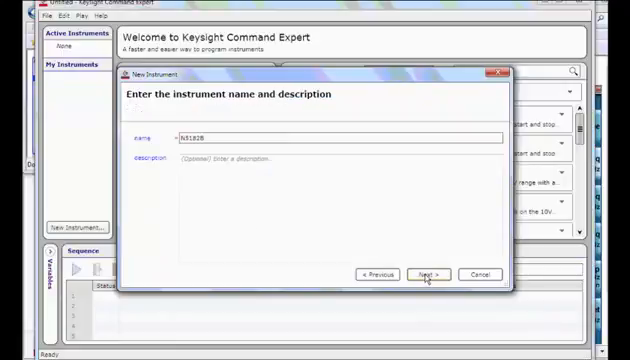
pyautogui.moveTo(222, 176)
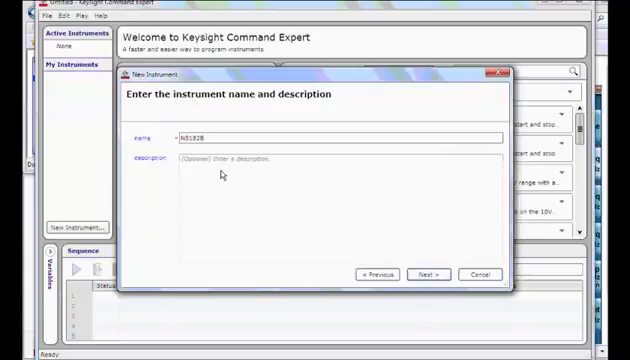
pyautogui.click(424, 272)
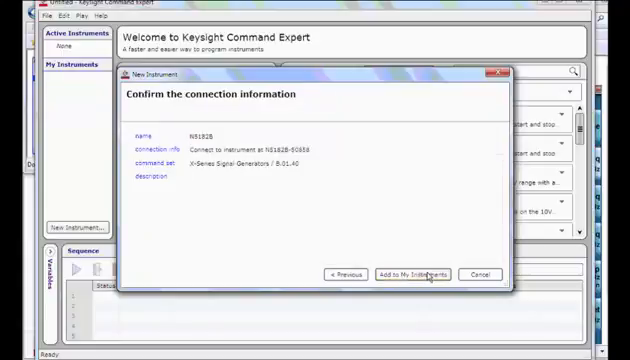
pyautogui.moveTo(312, 248)
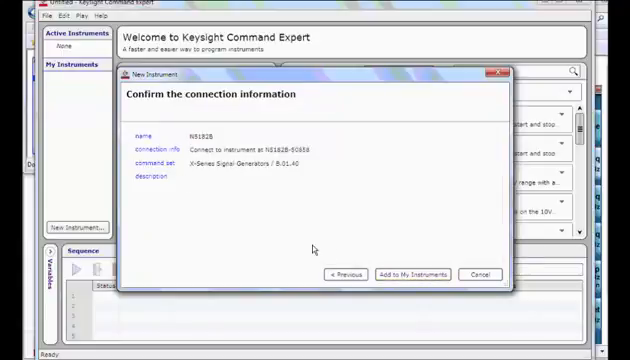
pyautogui.click(404, 274)
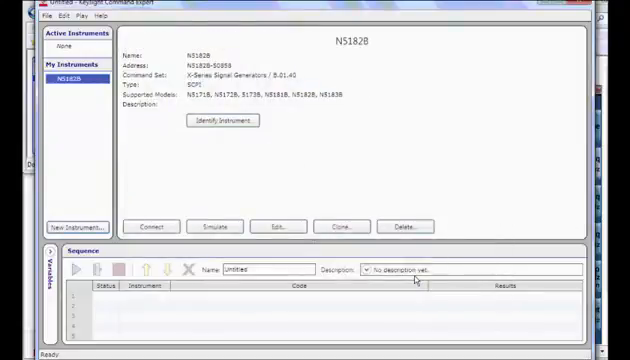
pyautogui.moveTo(100, 84)
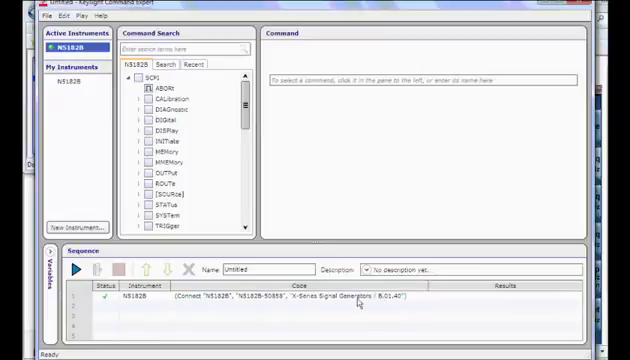
pyautogui.moveTo(166, 302)
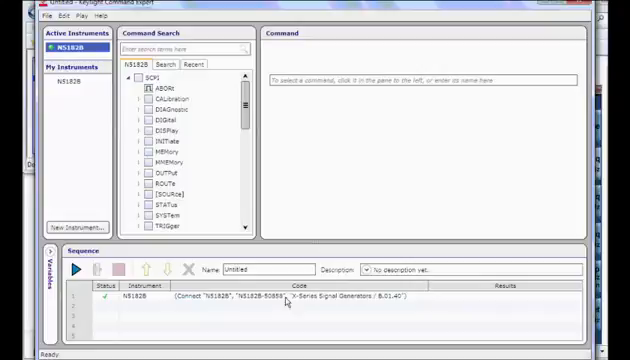
pyautogui.moveTo(360, 304)
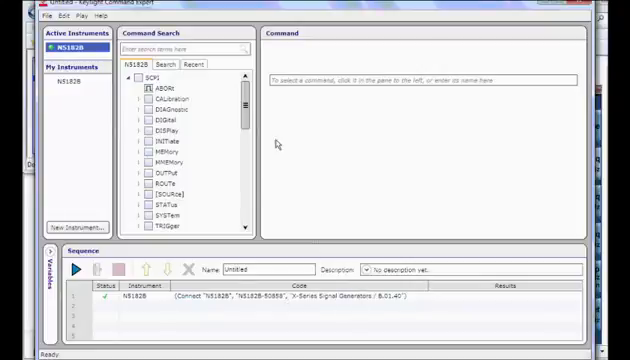
# Step: Select SOURce > FREQuency > CW > FIXed in the Command Search tree
pyautogui.scroll(-3)
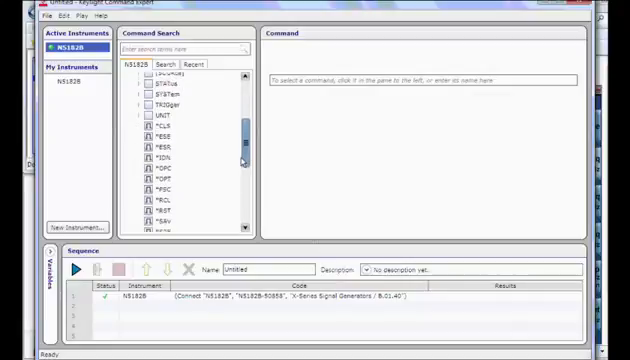
pyautogui.scroll(3)
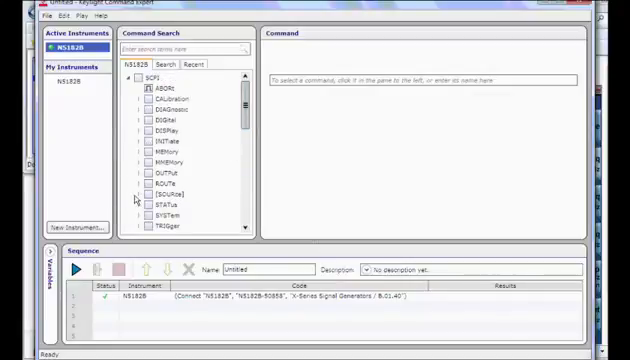
pyautogui.click(132, 190)
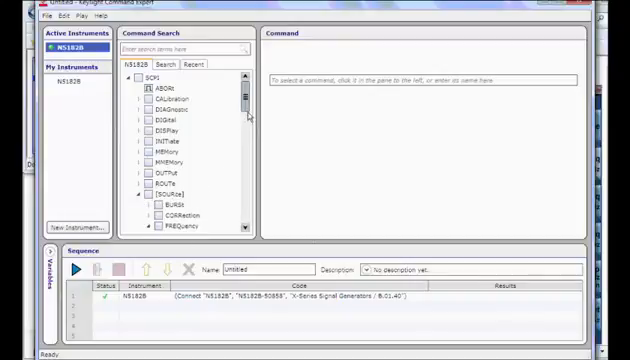
pyautogui.scroll(-3)
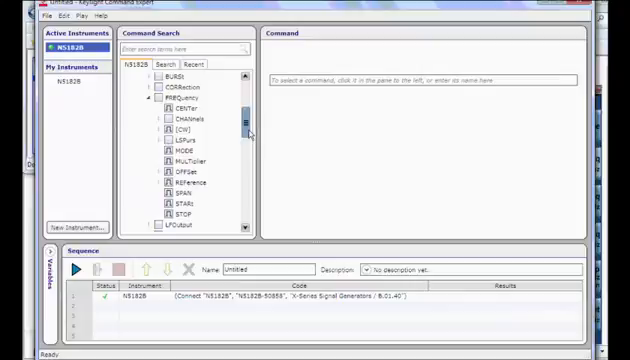
pyautogui.click(152, 128)
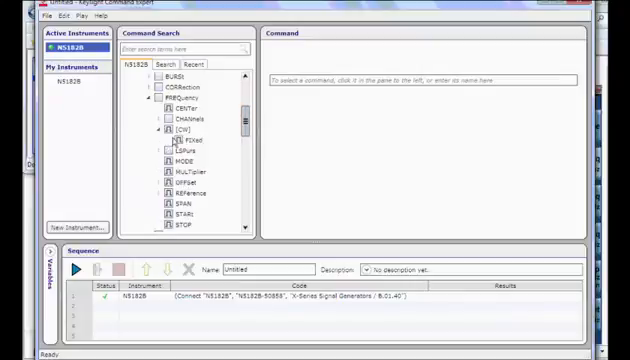
pyautogui.click(180, 138)
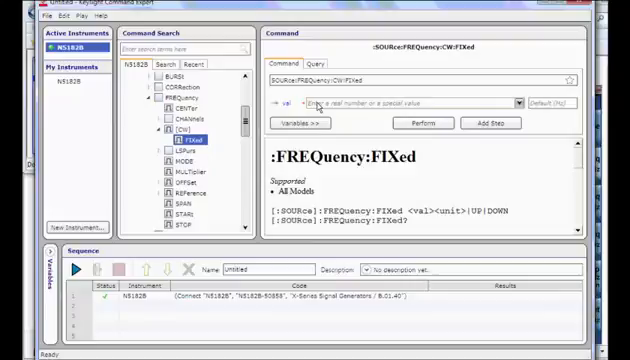
pyautogui.write('1')
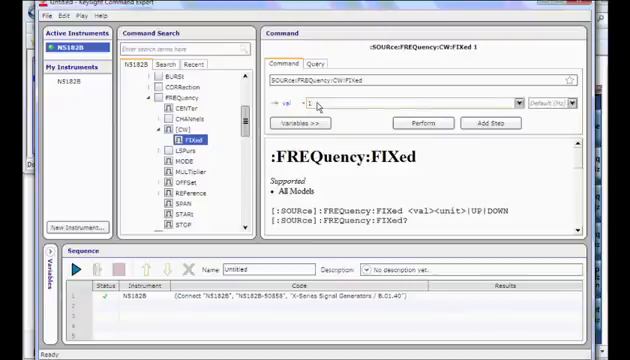
pyautogui.write('1000000000')
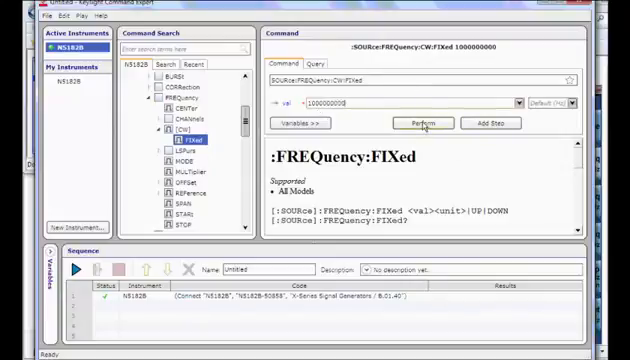
pyautogui.click(420, 124)
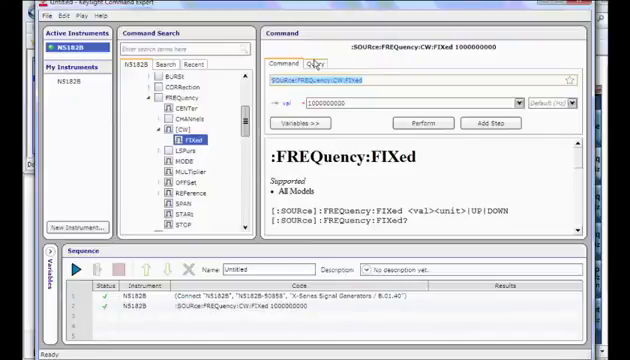
pyautogui.click(302, 62)
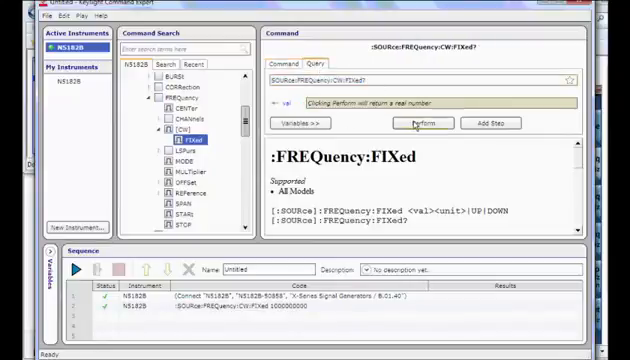
pyautogui.click(412, 124)
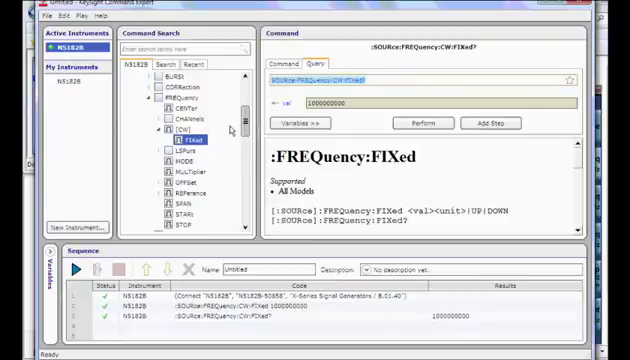
# Step: Select SOURce > POWer > LEVel > IMMediate > AMPLitude in the command tree
pyautogui.scroll(-3)
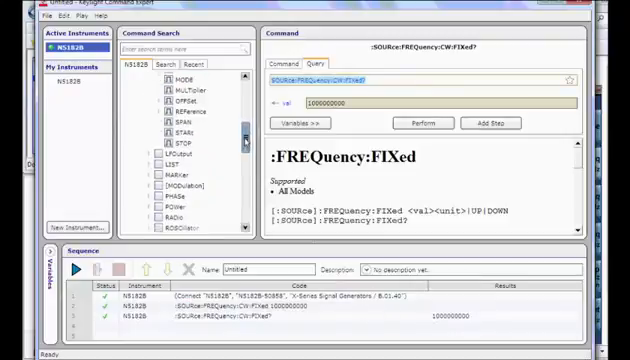
pyautogui.scroll(-3)
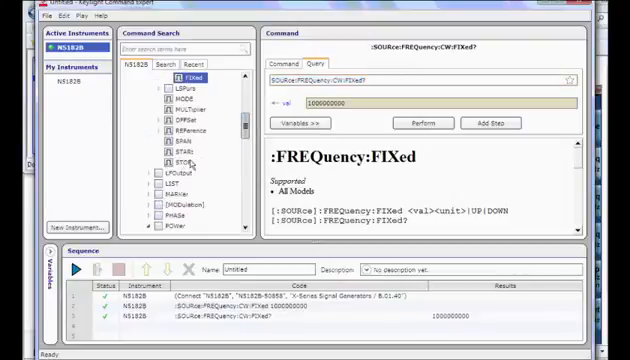
pyautogui.moveTo(190, 108)
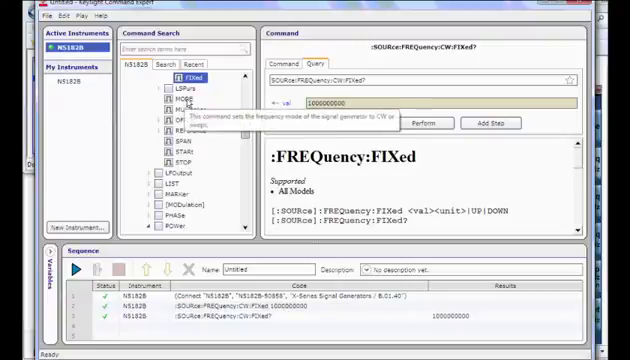
pyautogui.scroll(-3)
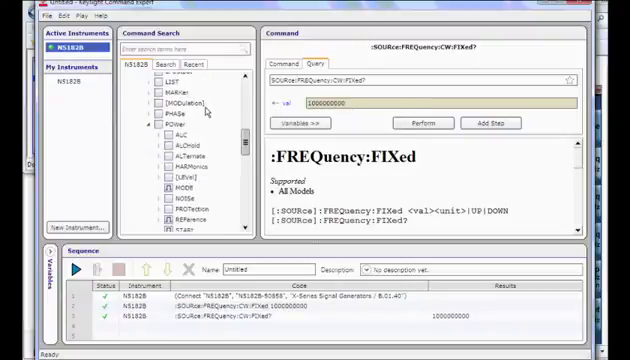
pyautogui.scroll(-3)
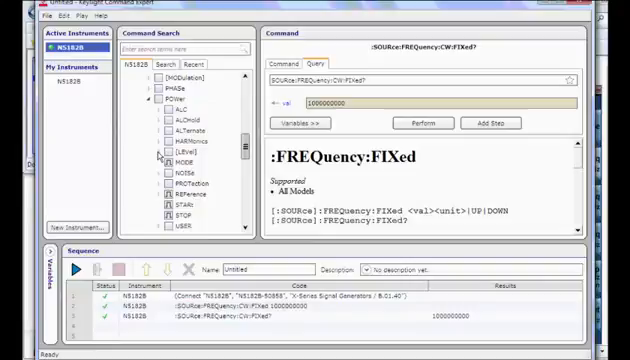
pyautogui.click(184, 174)
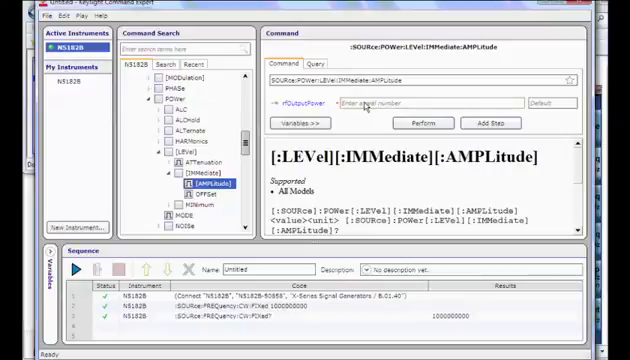
# Step: Add steps setting the amplitude to -20 dBm and querying it back
pyautogui.write('-20')
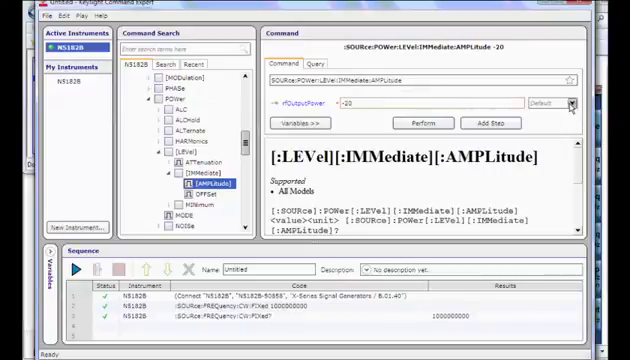
pyautogui.click(572, 102)
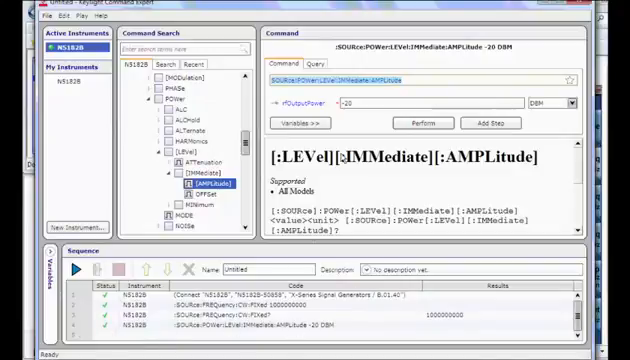
pyautogui.click(304, 62)
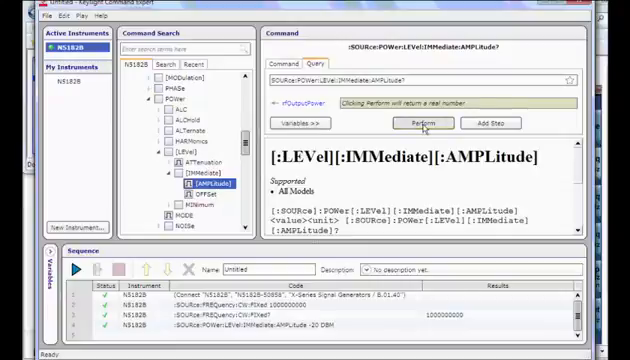
pyautogui.click(422, 122)
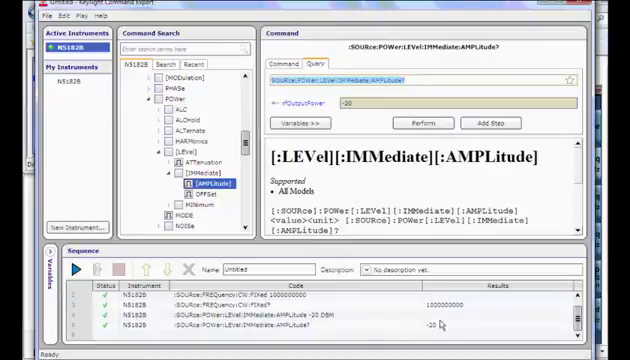
pyautogui.moveTo(316, 344)
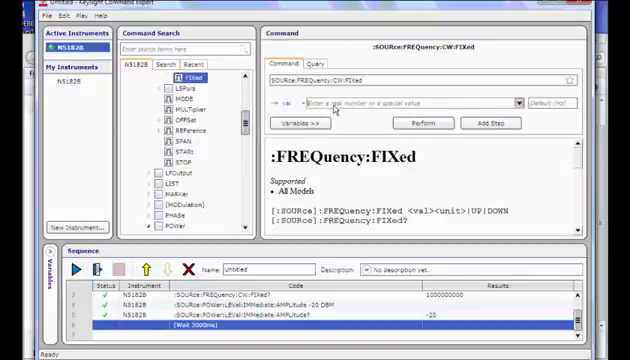
pyautogui.write('2000000000')
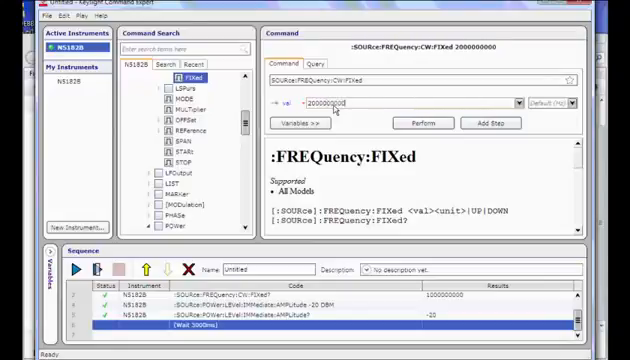
pyautogui.click(418, 124)
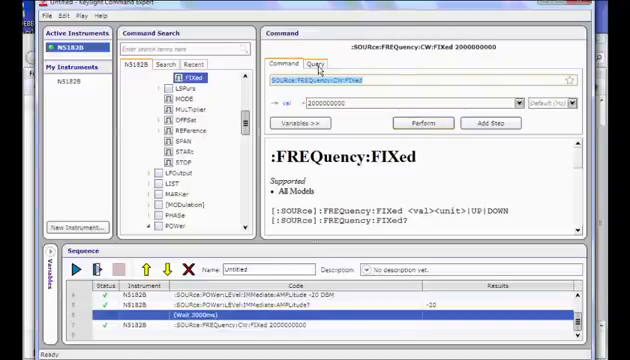
pyautogui.click(304, 62)
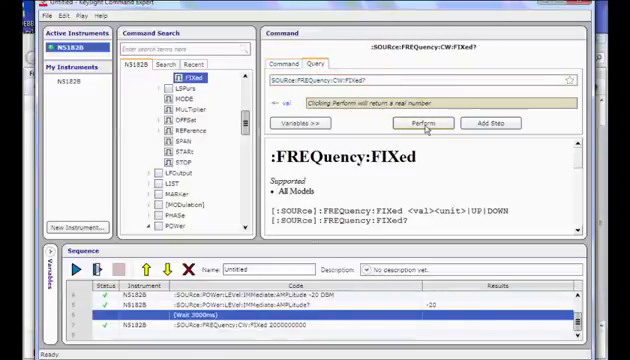
pyautogui.click(410, 124)
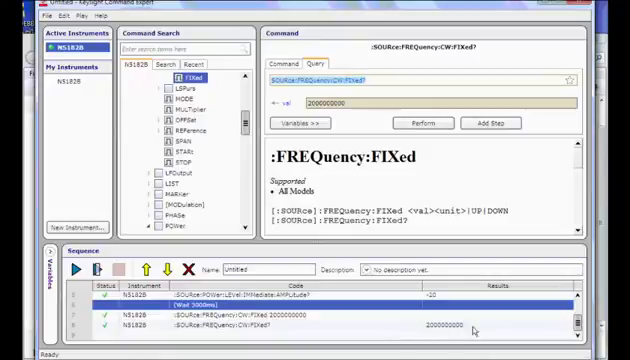
pyautogui.moveTo(222, 132)
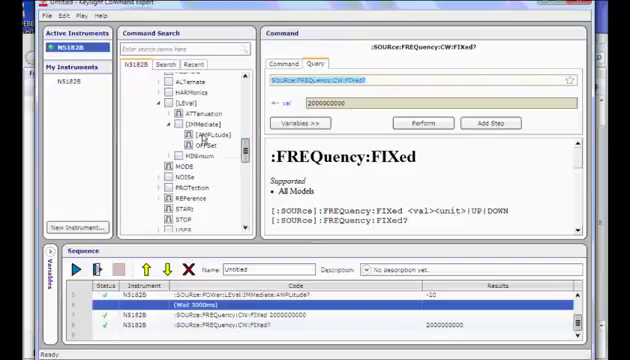
# Step: Add a -10 dBm amplitude step and perform the AMPLitude? query
pyautogui.click(194, 132)
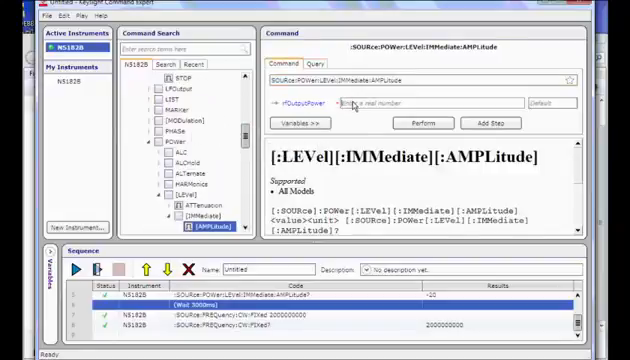
pyautogui.write('-10')
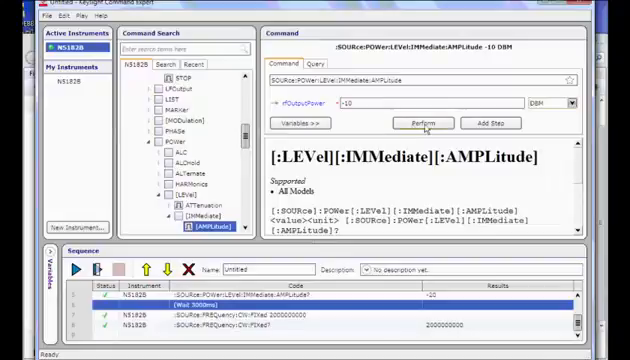
pyautogui.click(416, 120)
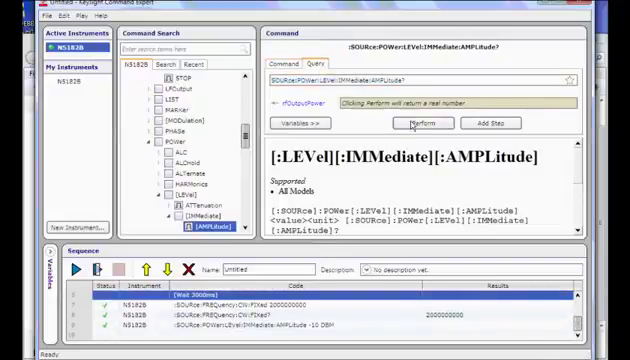
pyautogui.click(412, 120)
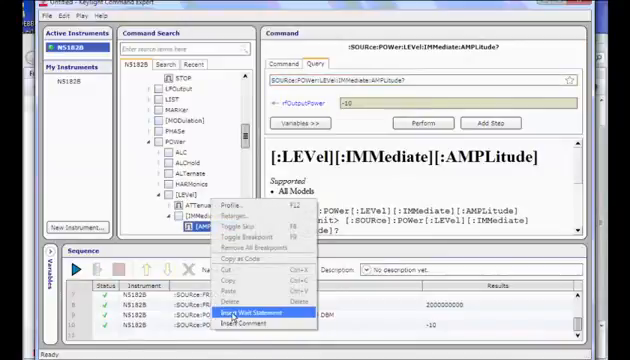
# Step: Insert a wait statement with a 3000 ms duration after the amplitude step
pyautogui.click(244, 314)
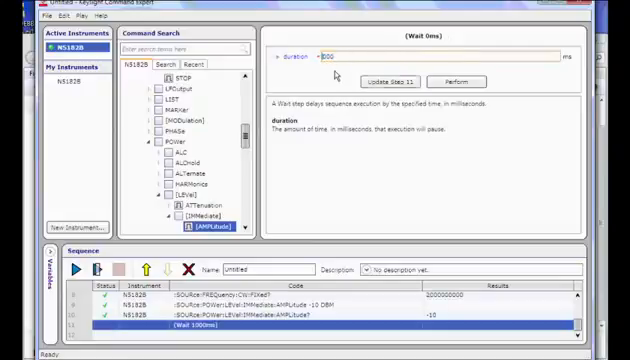
pyautogui.click(390, 82)
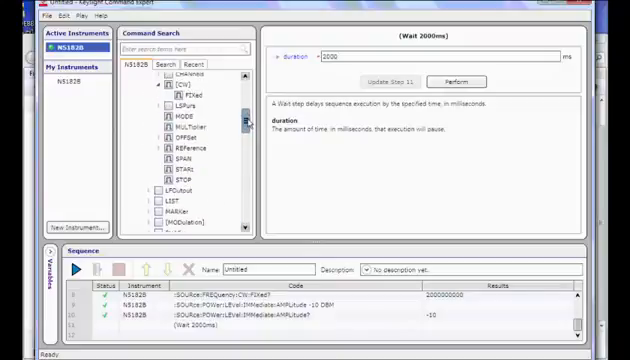
pyautogui.click(184, 76)
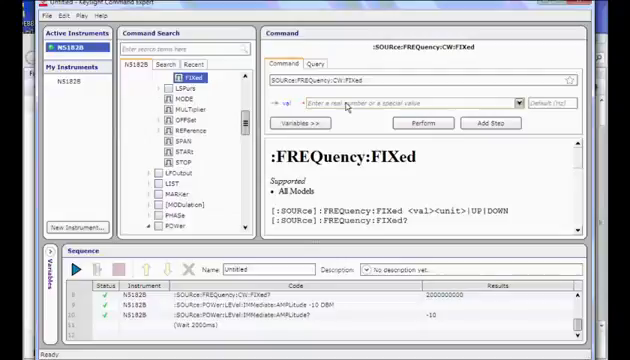
pyautogui.write('3000000000')
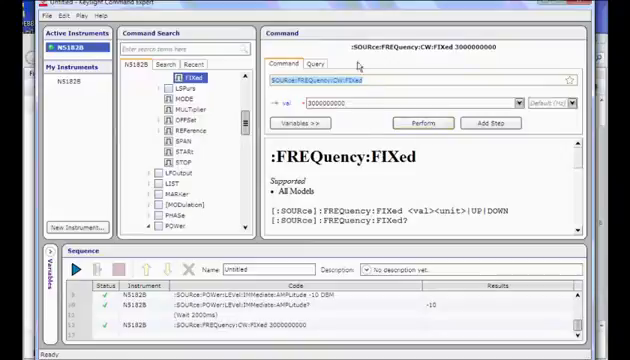
pyautogui.click(312, 64)
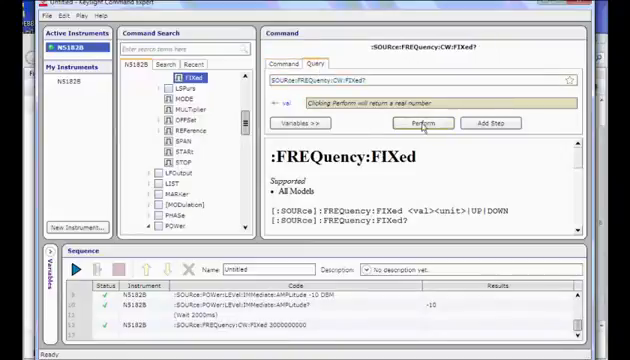
pyautogui.click(408, 122)
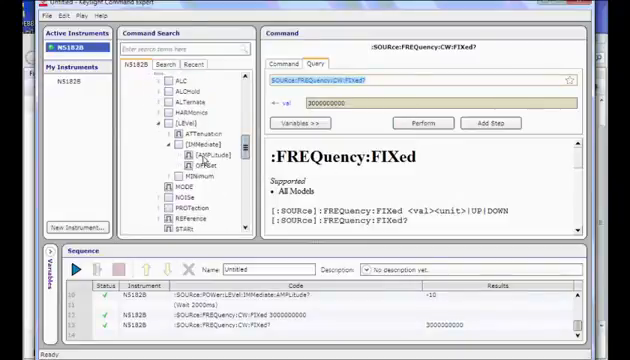
# Step: Add a step setting the amplitude to -30 dBm and query it back
pyautogui.click(200, 230)
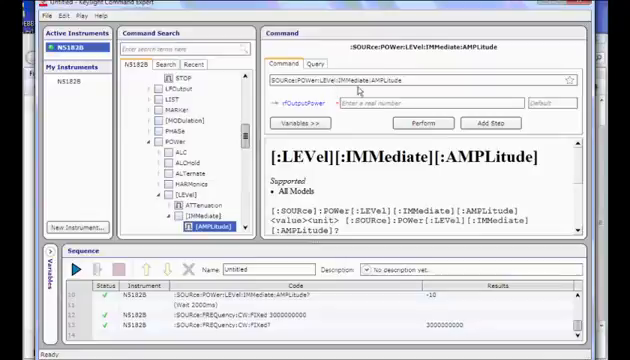
pyautogui.click(430, 104)
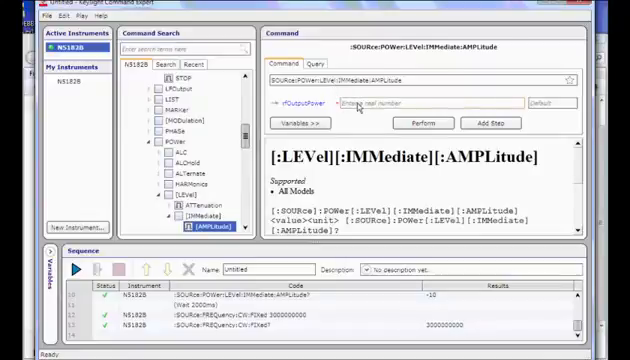
pyautogui.write('-30 DBM')
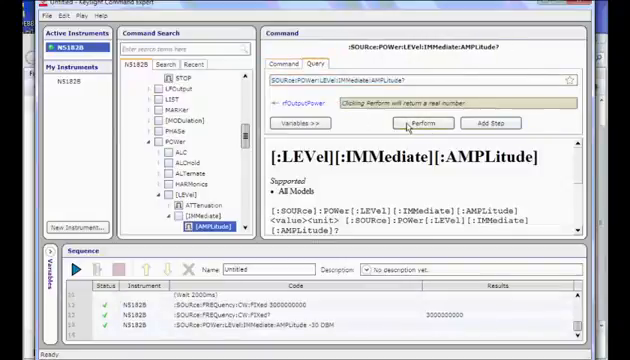
pyautogui.click(412, 122)
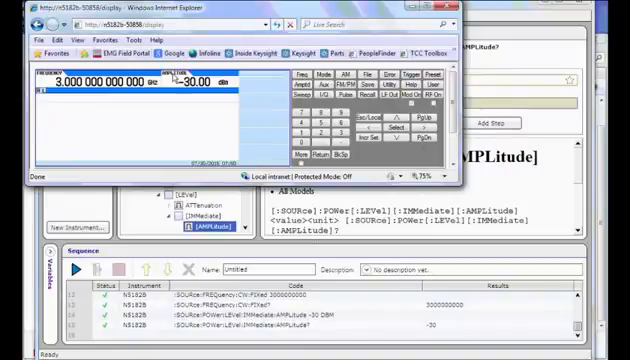
pyautogui.moveTo(396, 12)
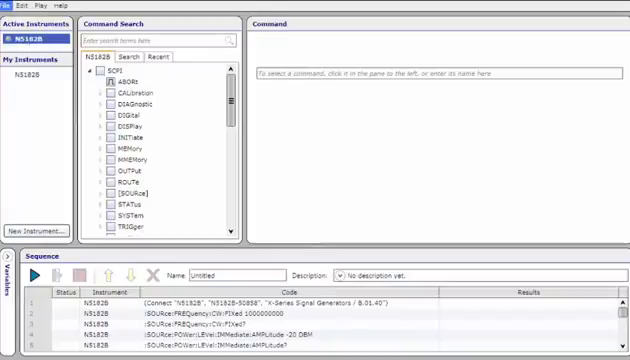
# Step: Save the sequence as 'frequency amplitude changes' in the Command Expert Examples folder via Save Sequence As
pyautogui.click(8, 4)
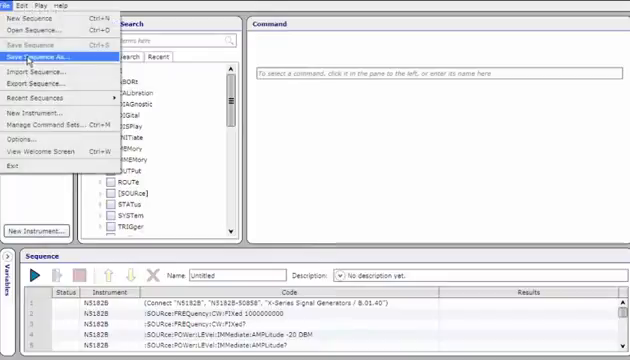
pyautogui.click(42, 56)
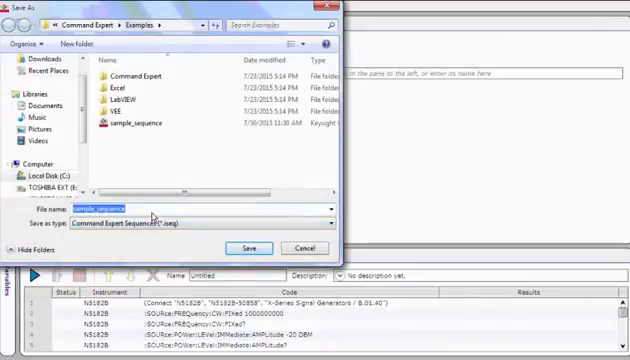
pyautogui.write('frequ')
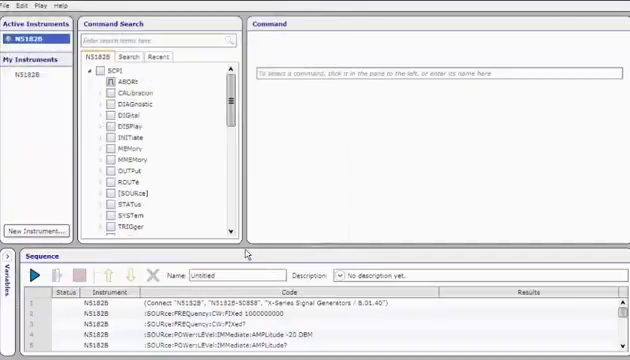
pyautogui.moveTo(248, 252)
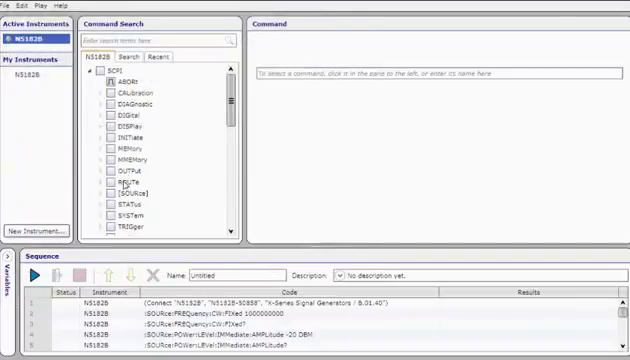
# Step: Load the saved 'frequency amplitude changes' sequence from the Examples folder via Open Sequence
pyautogui.click(8, 4)
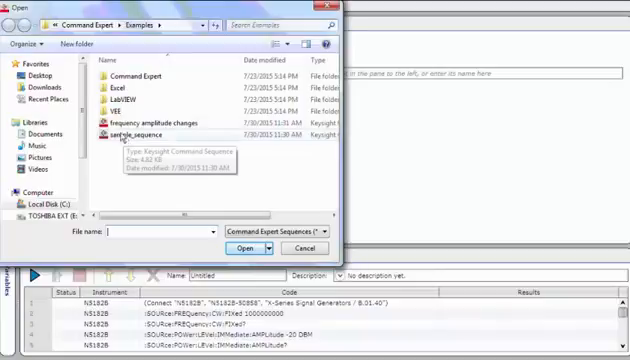
pyautogui.click(304, 248)
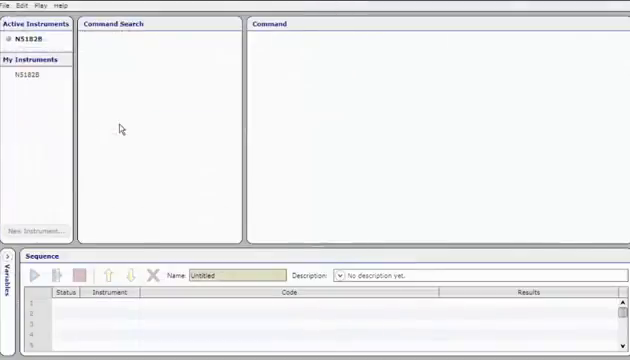
pyautogui.click(30, 36)
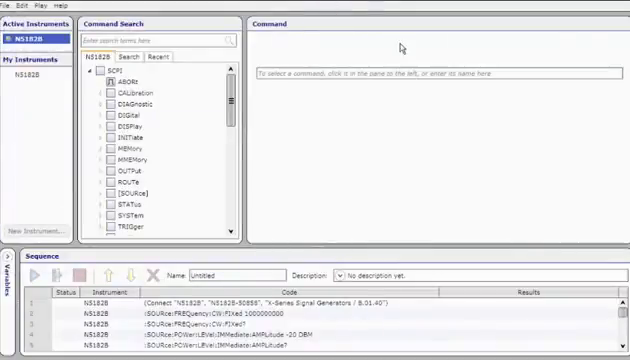